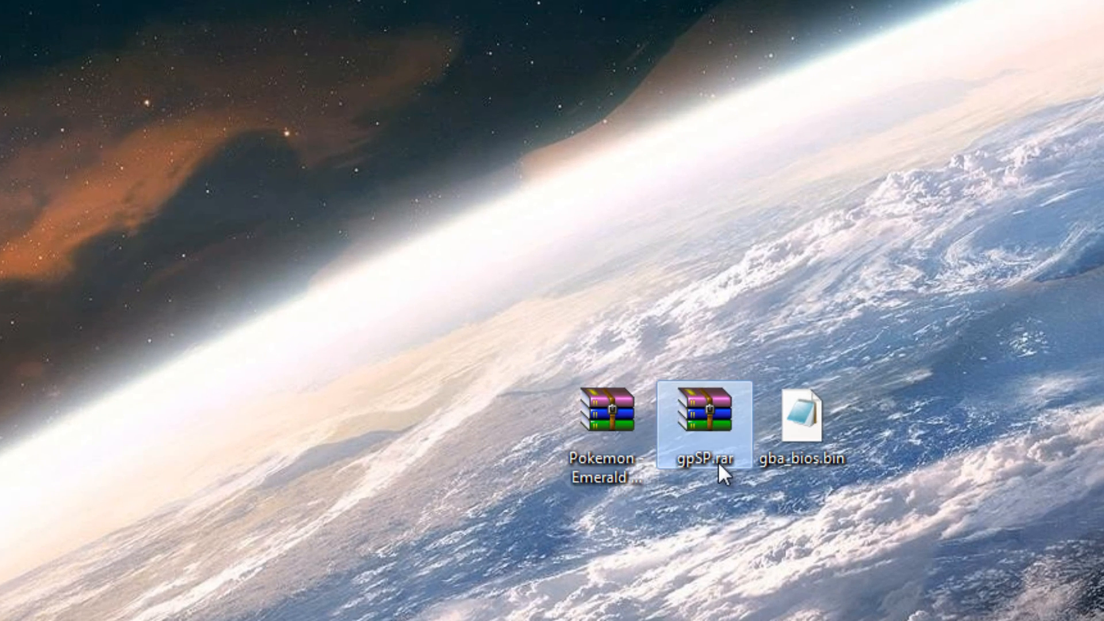
pyautogui.moveTo(763, 527)
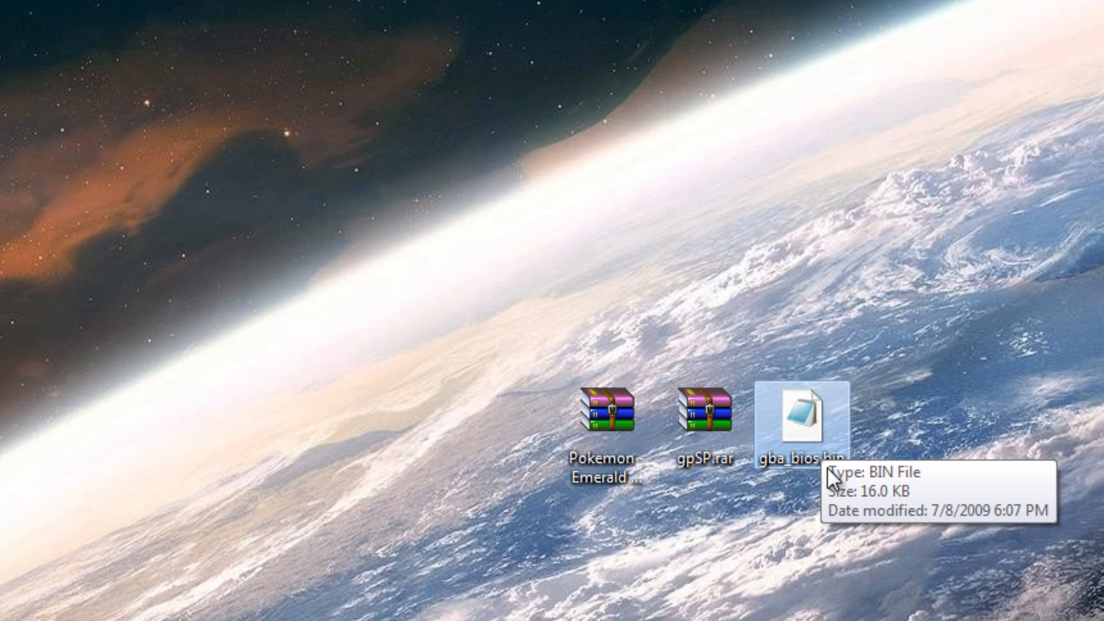
# Step: Select the Pokemon Emerald zip on the desktop while the memory stick's AutoPlay prompt appears
pyautogui.click(610, 413)
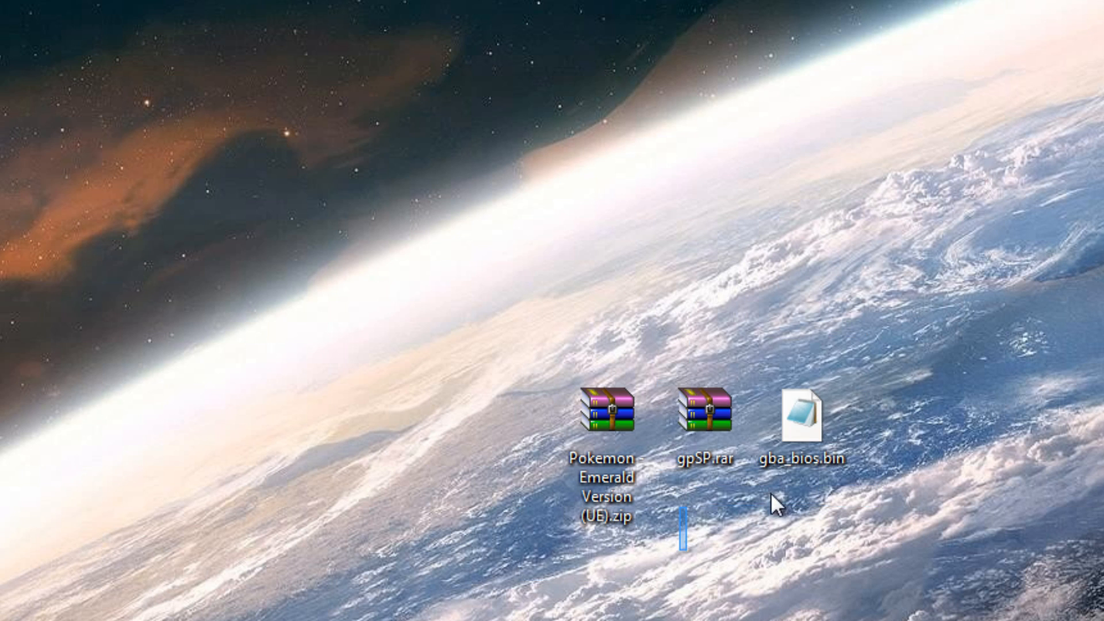
pyautogui.moveTo(602, 490)
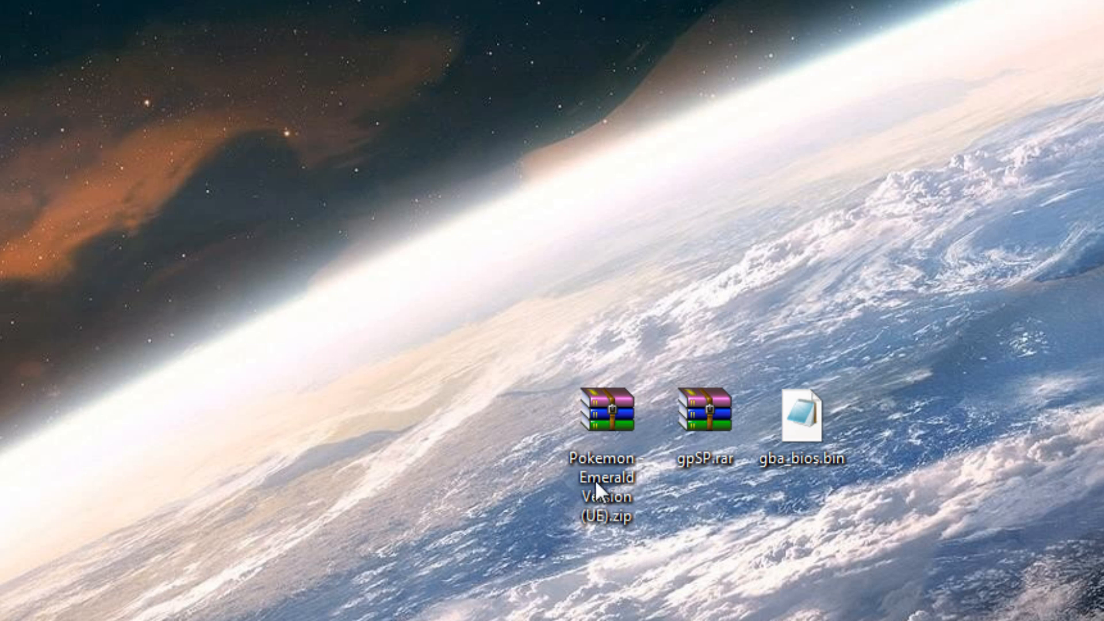
pyautogui.moveTo(808, 575)
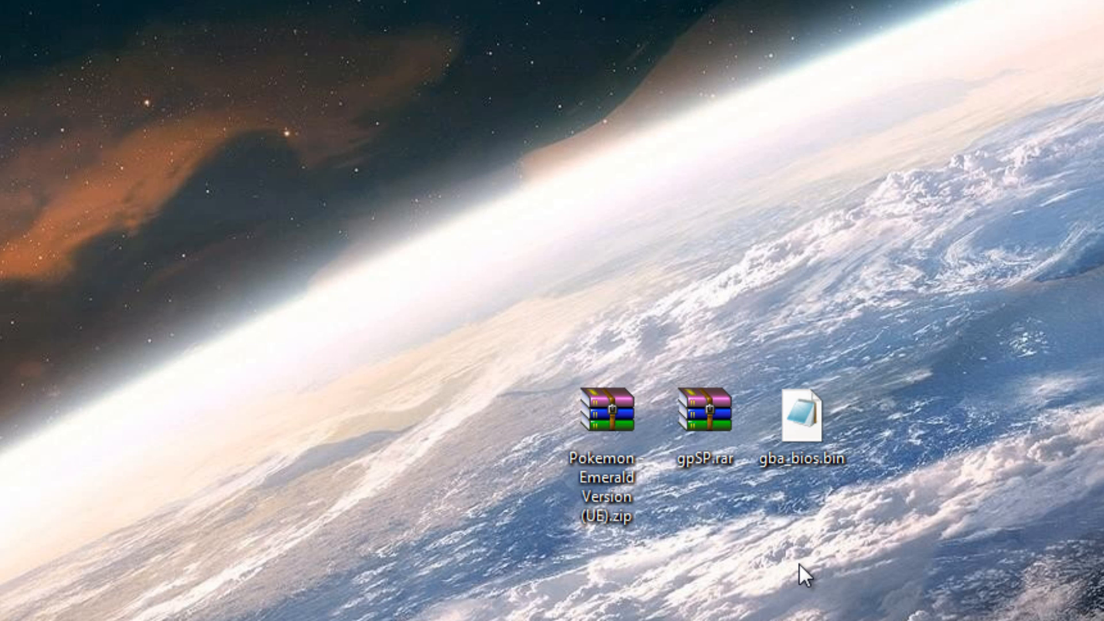
pyautogui.click(609, 415)
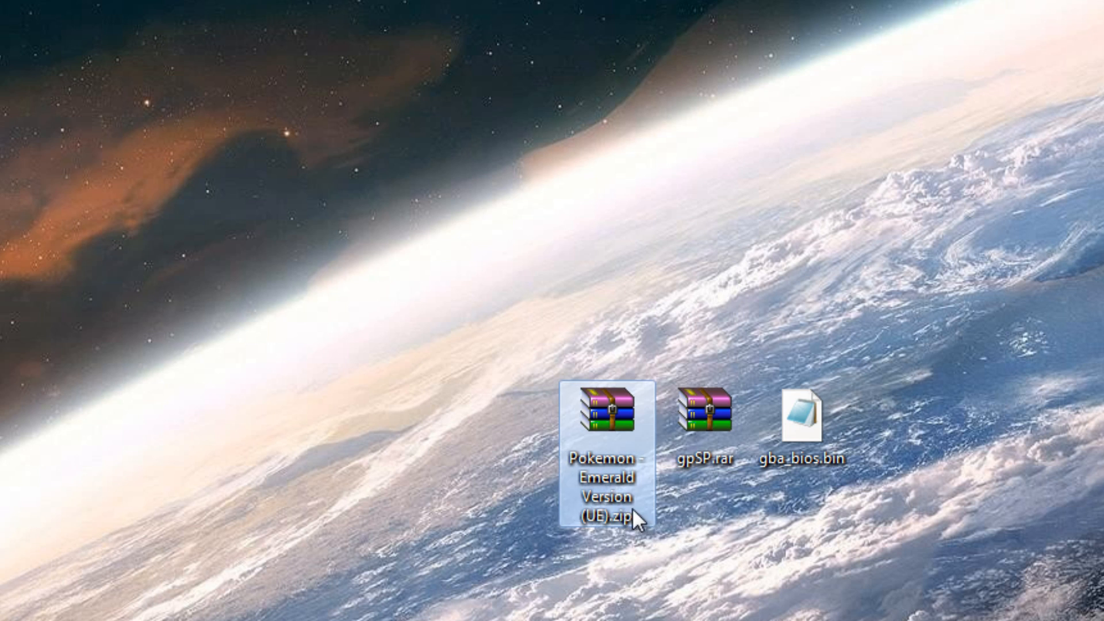
pyautogui.doubleClick(609, 412)
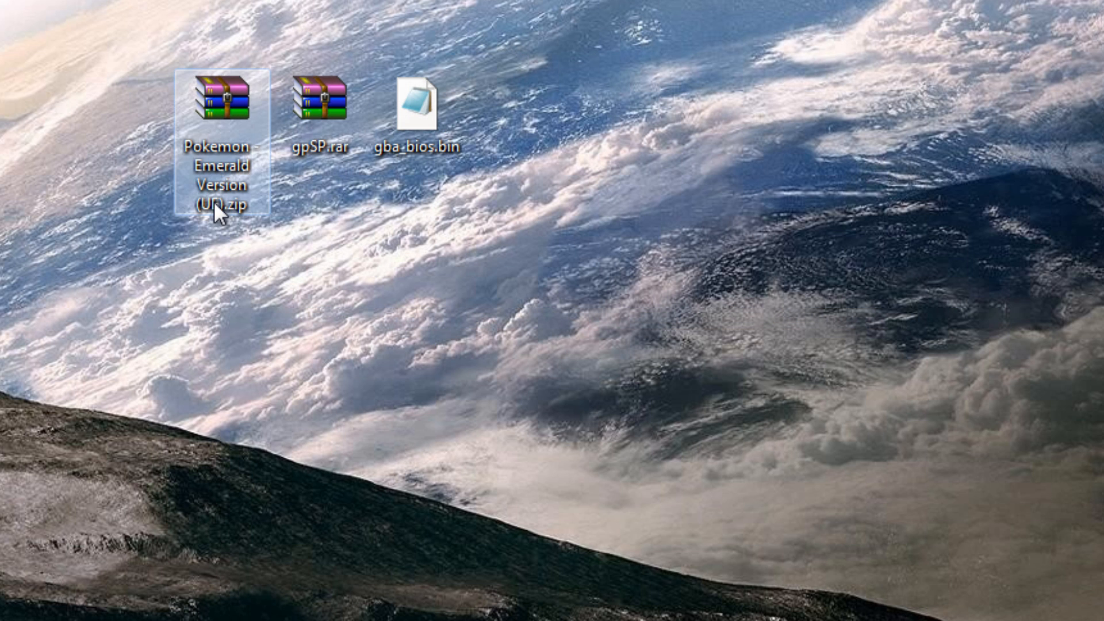
pyautogui.moveTo(222, 364)
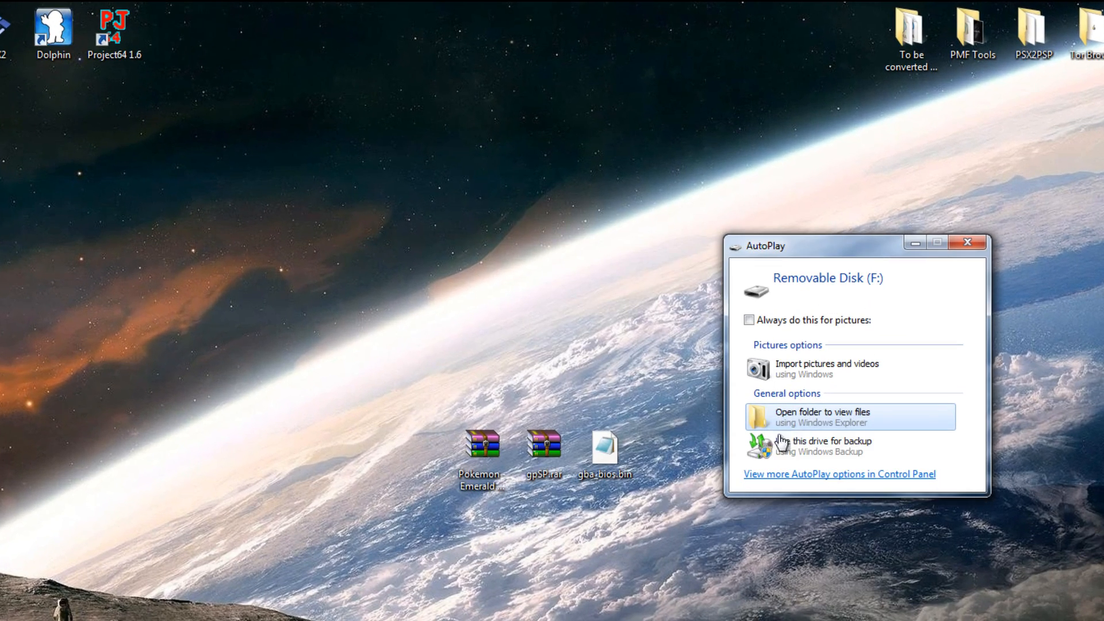
# Step: View the memory stick's files in Explorer at F:\PSP\GAME and select gpSP.rar on the desktop
pyautogui.click(821, 417)
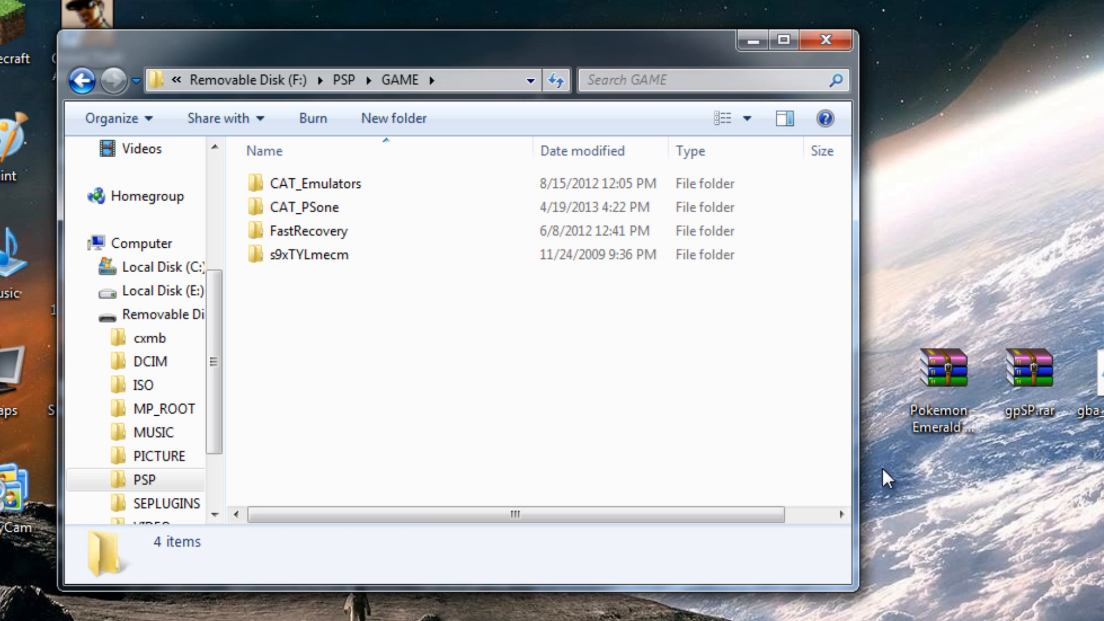
pyautogui.click(1028, 366)
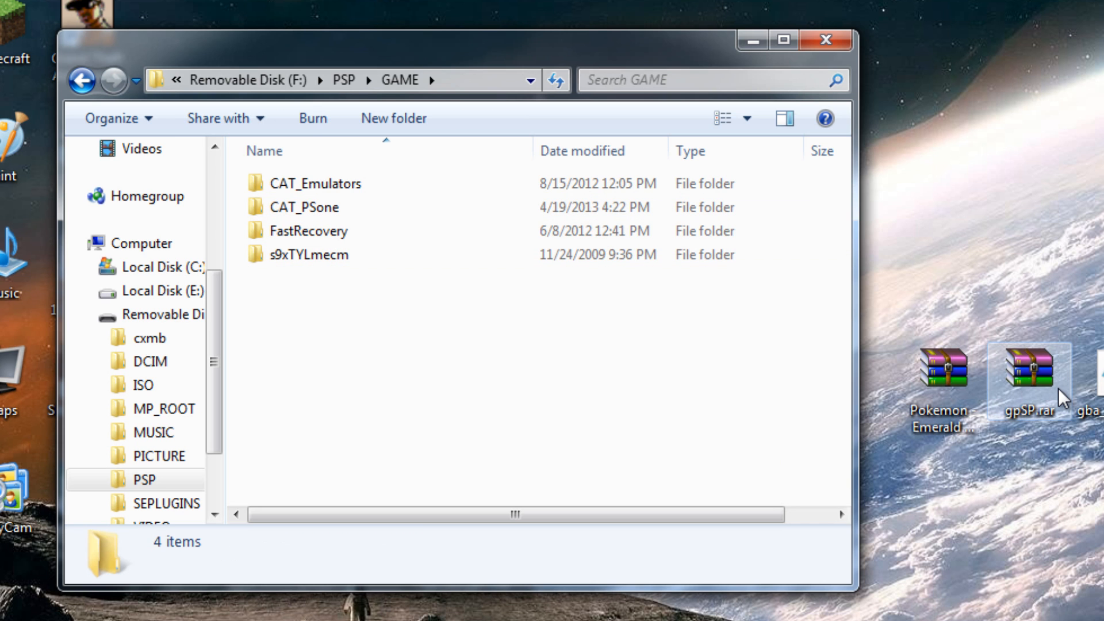
# Step: Extract the gpSP folder from gpSP.rar into PSP\GAME using WinRAR
pyautogui.doubleClick(1029, 367)
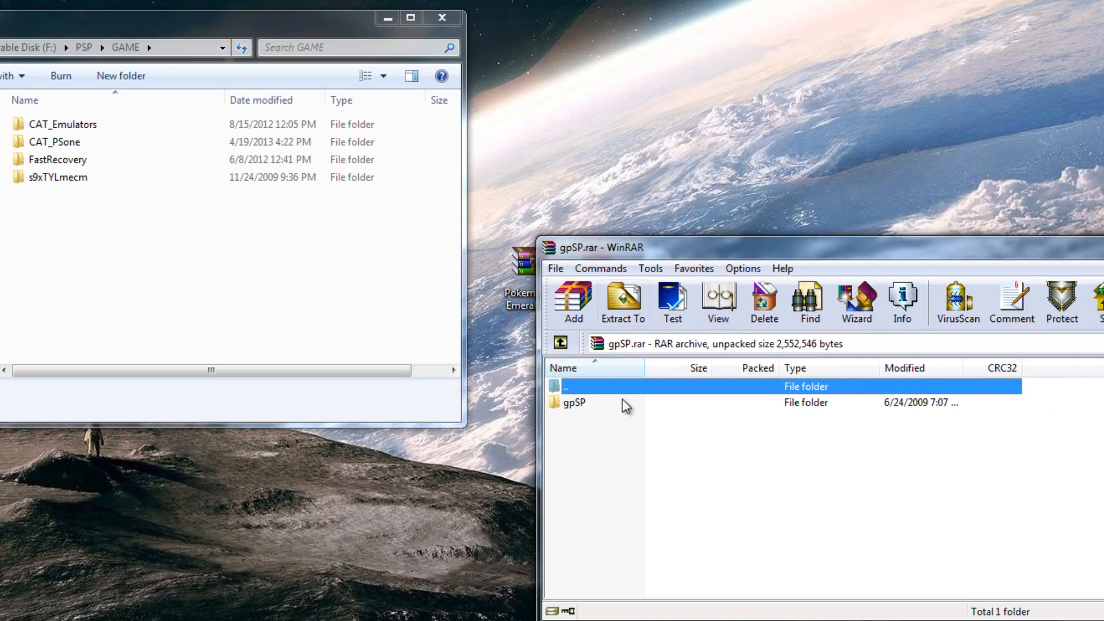
pyautogui.click(574, 403)
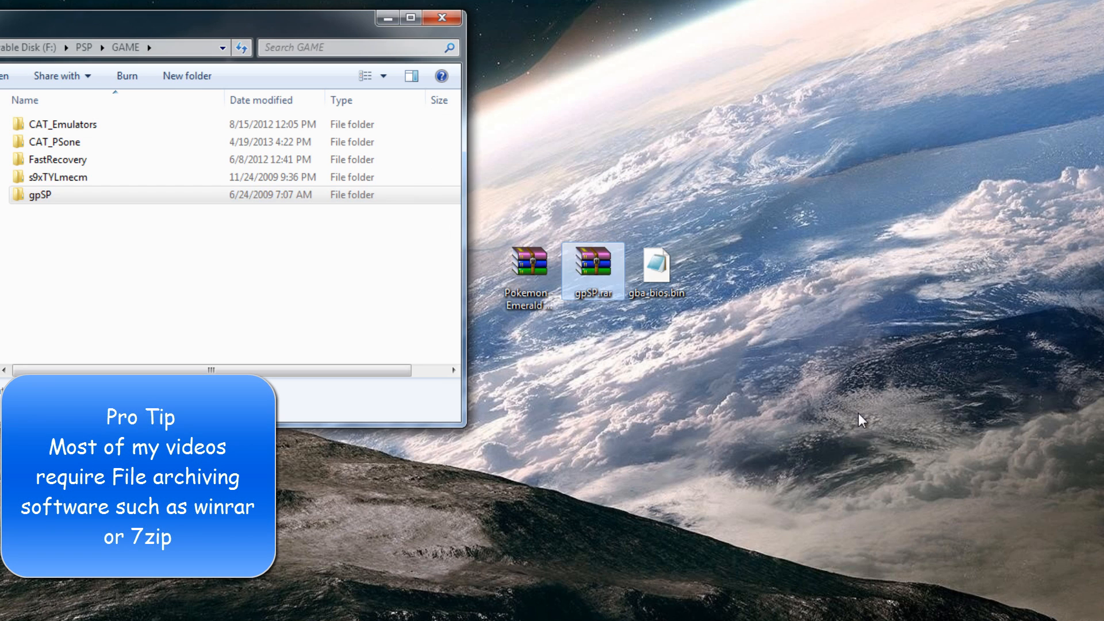
# Step: Enter the new gpSP folder in GAME to reveal its cfg, font and GBA folders
pyautogui.click(70, 194)
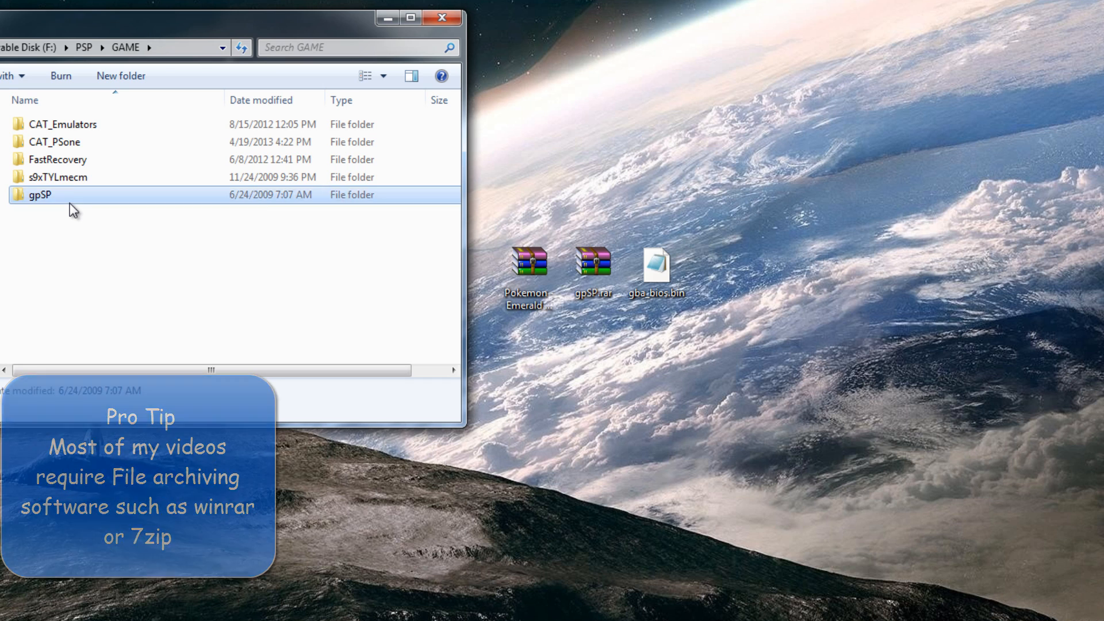
pyautogui.doubleClick(40, 194)
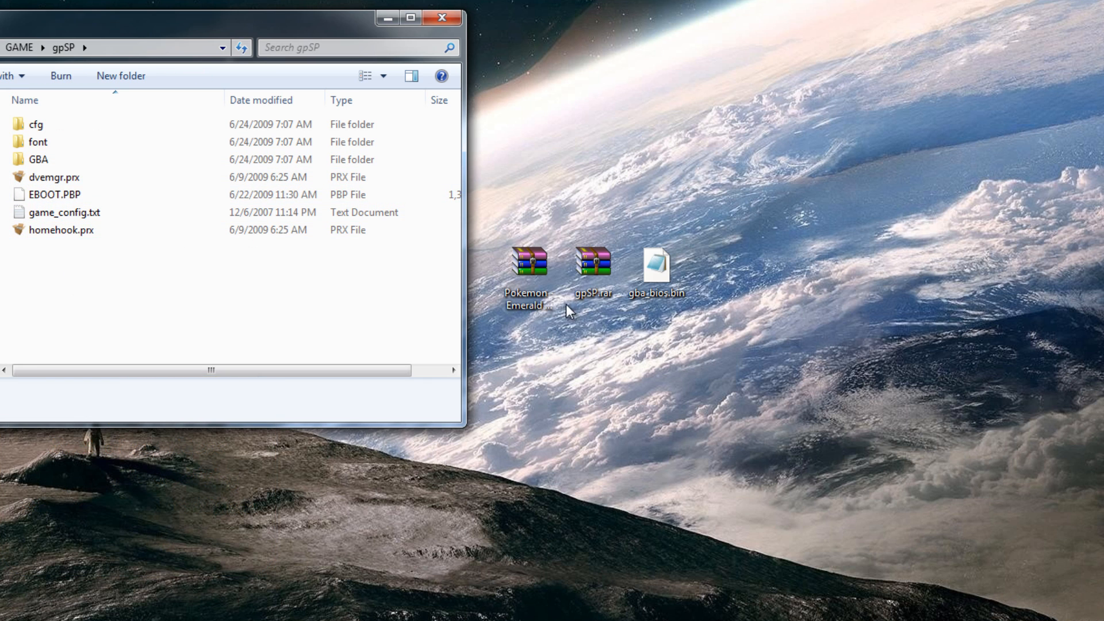
pyautogui.moveTo(666, 275)
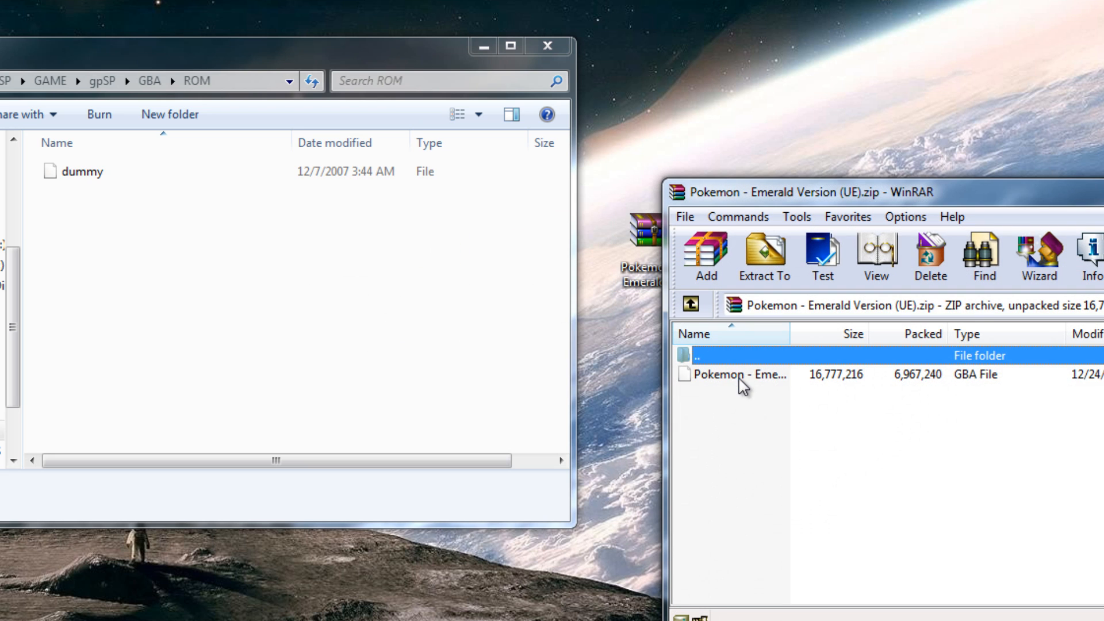
# Step: Try copying the Pokemon Emerald zip straight into gpSP's ROM folder
pyautogui.click(739, 374)
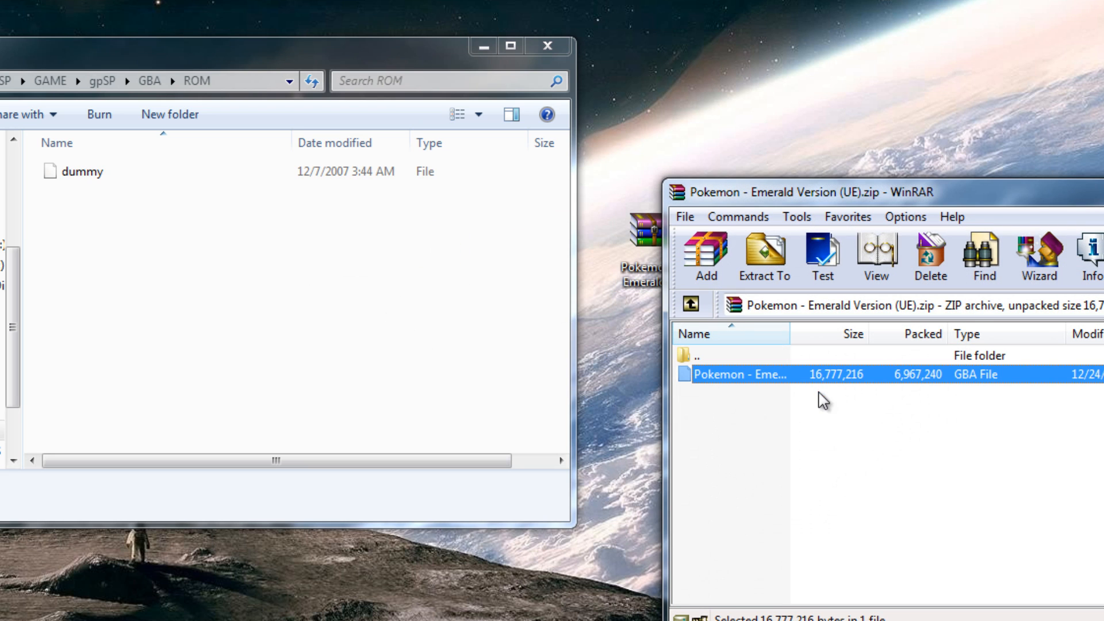
pyautogui.click(823, 401)
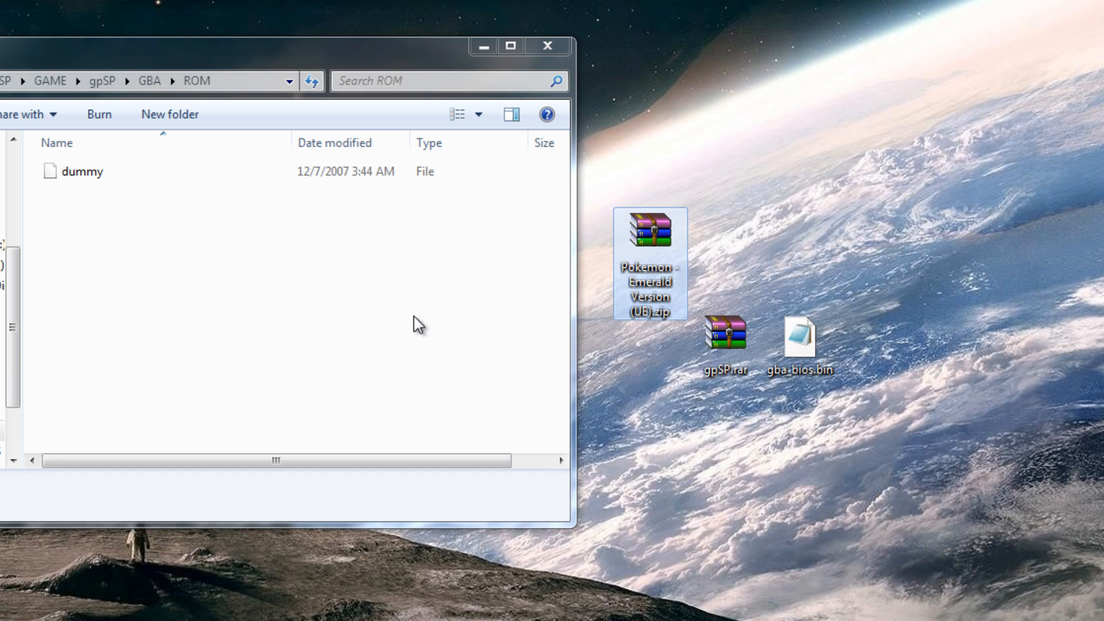
pyautogui.moveTo(648, 229); pyautogui.dragTo(227, 266)
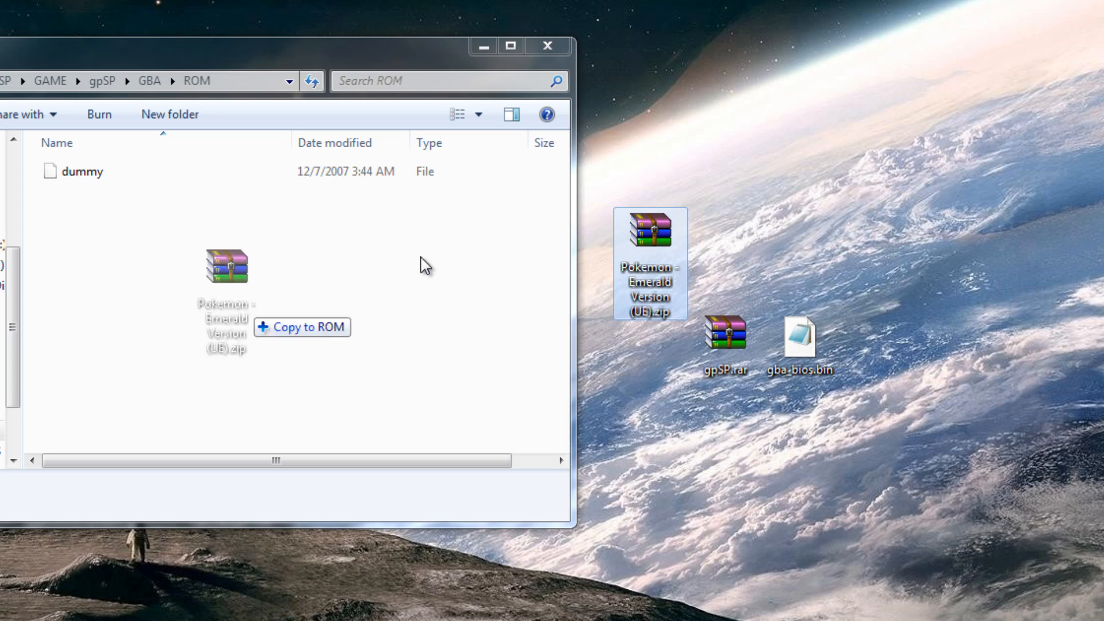
# Step: Extract the Pokemon Emerald .gba ROM onto the desktop via WinRAR's Extract Here
pyautogui.rightClick(650, 265)
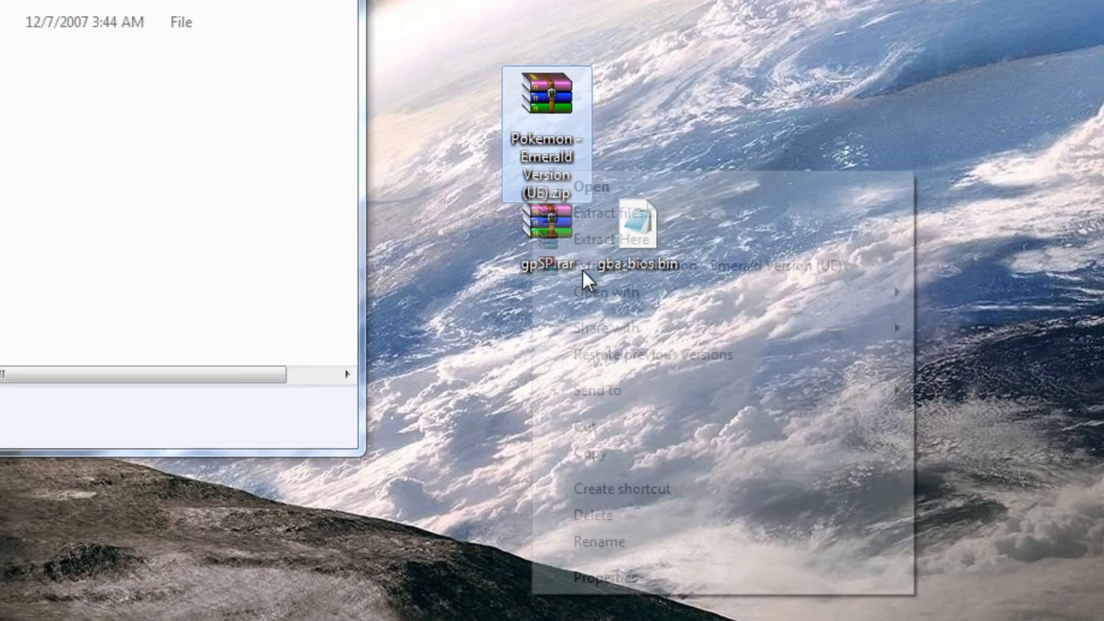
pyautogui.click(608, 578)
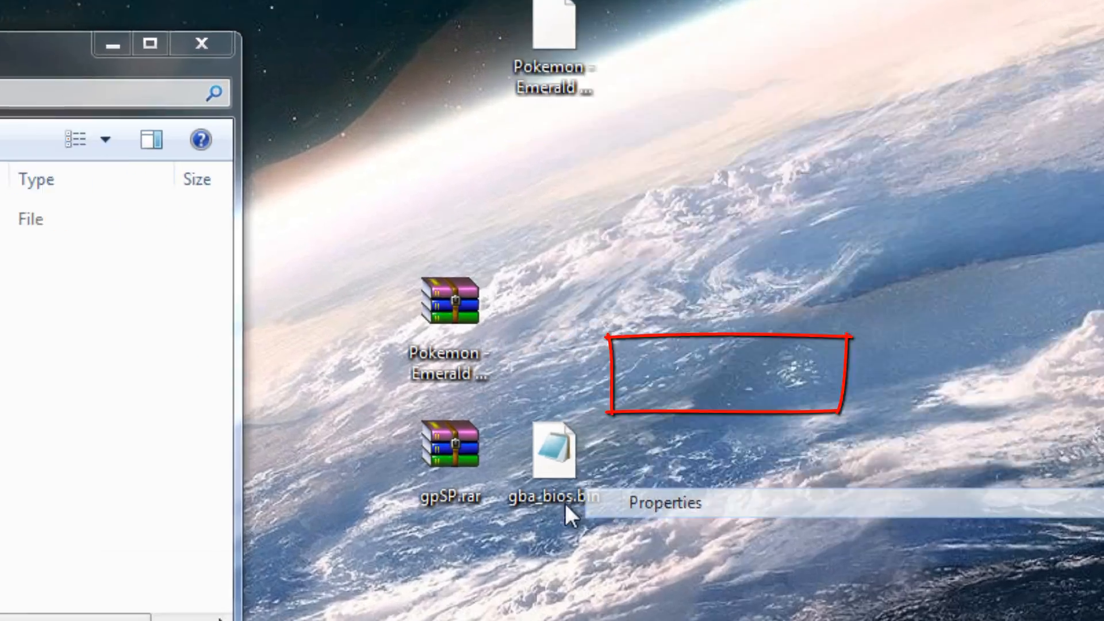
pyautogui.click(663, 503)
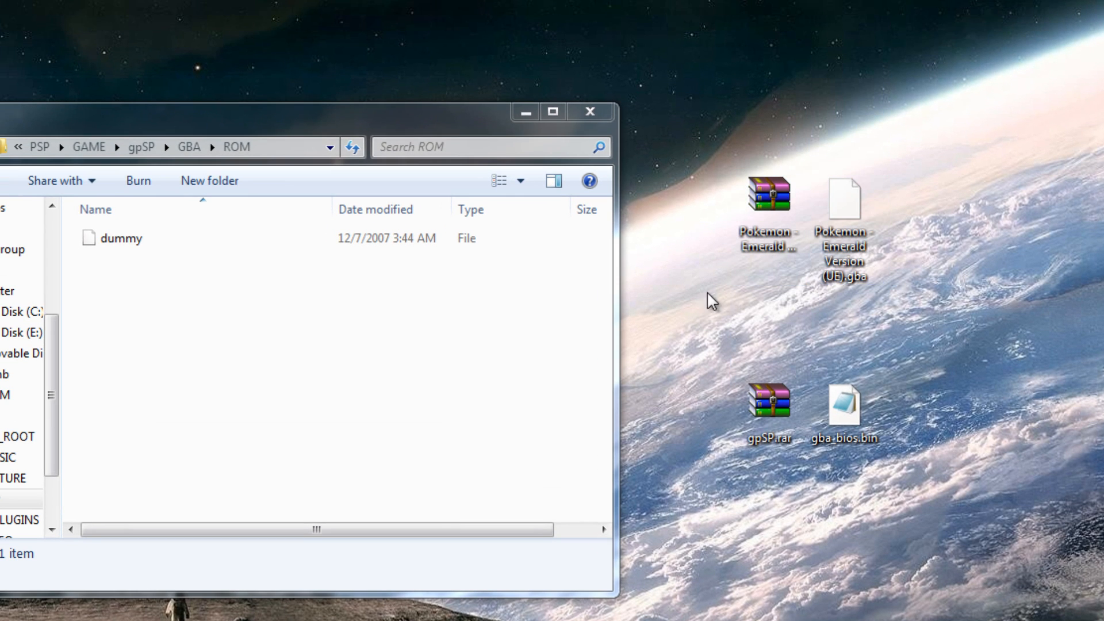
pyautogui.click(768, 205)
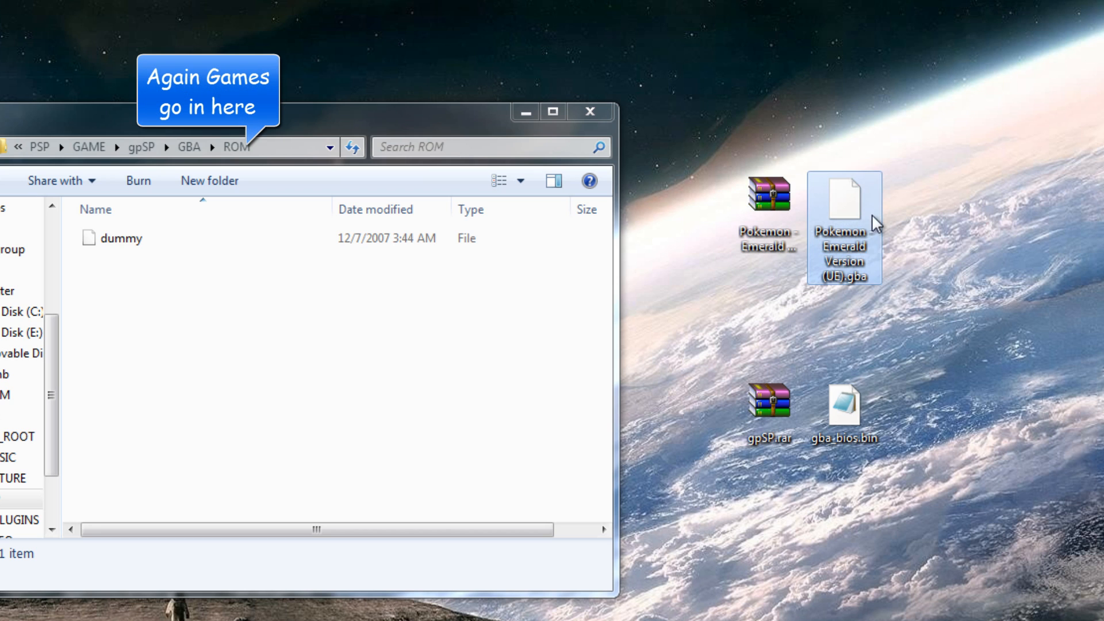
pyautogui.moveTo(789, 264)
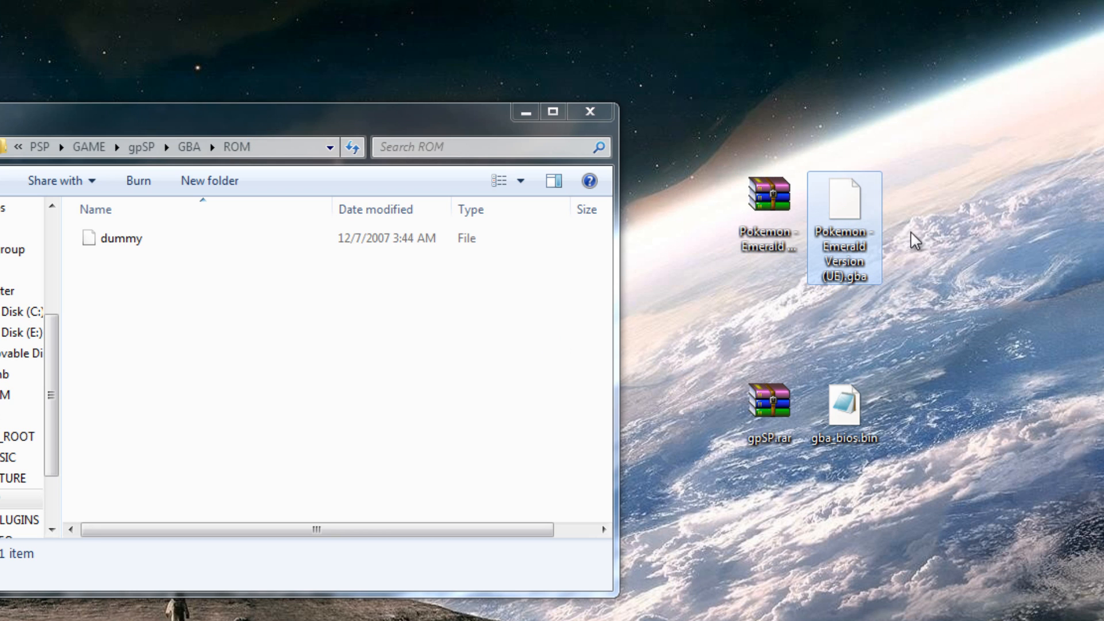
pyautogui.click(335, 372)
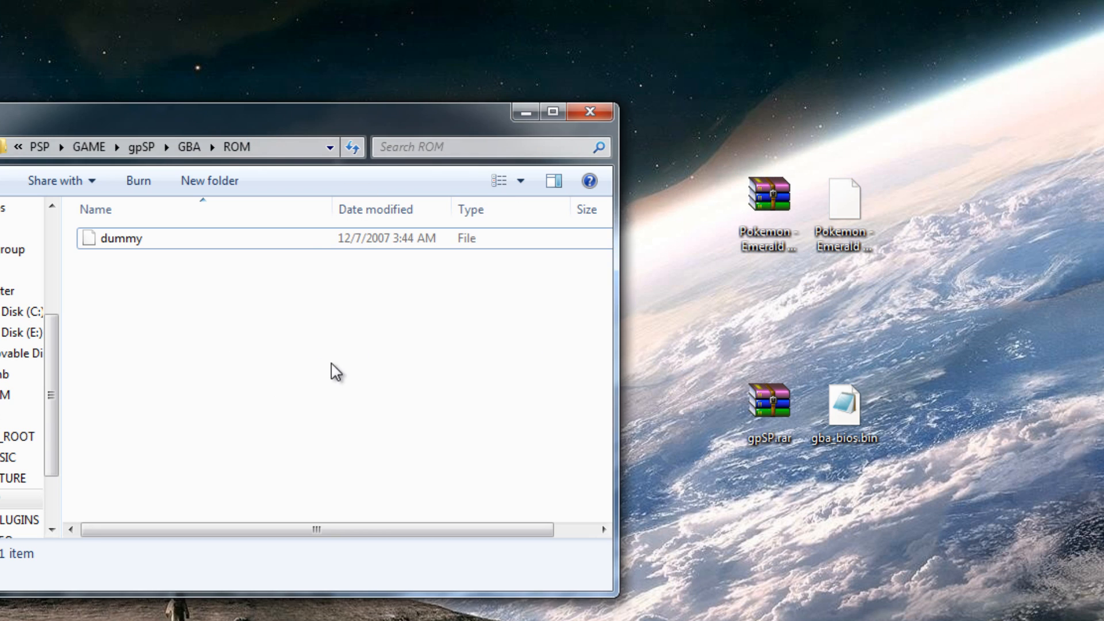